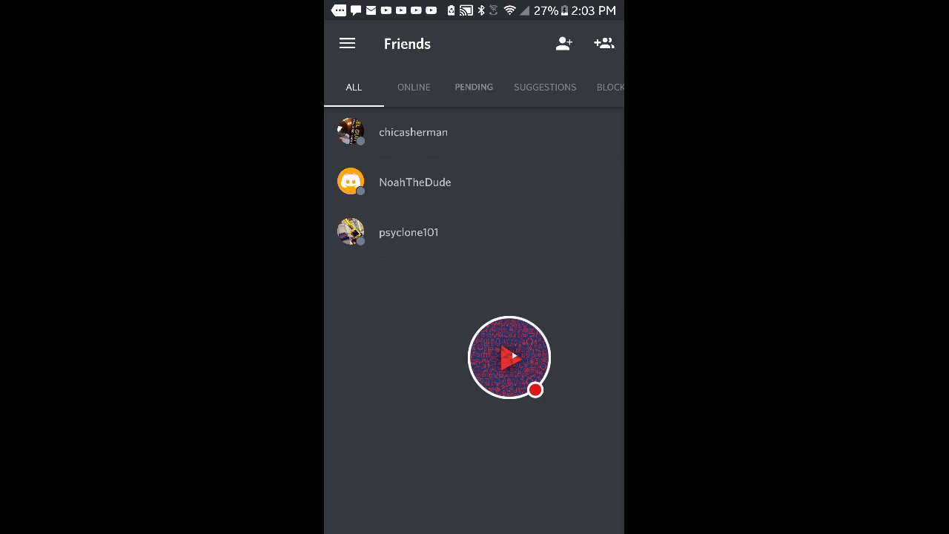
Step: Scroll the Friends screen and bring up the Add Friend dialog
left_click_drag(509, 356, 522, 243)
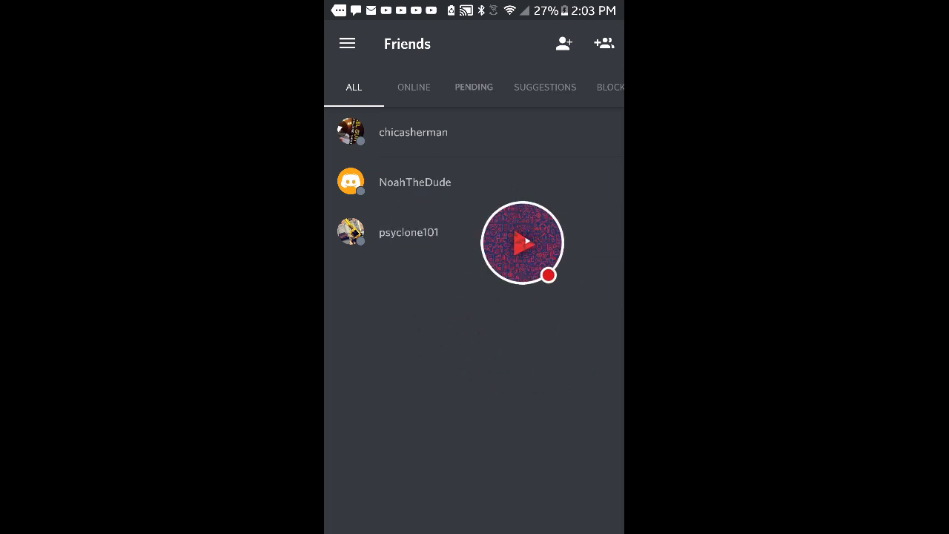
left_click_drag(522, 243, 561, 230)
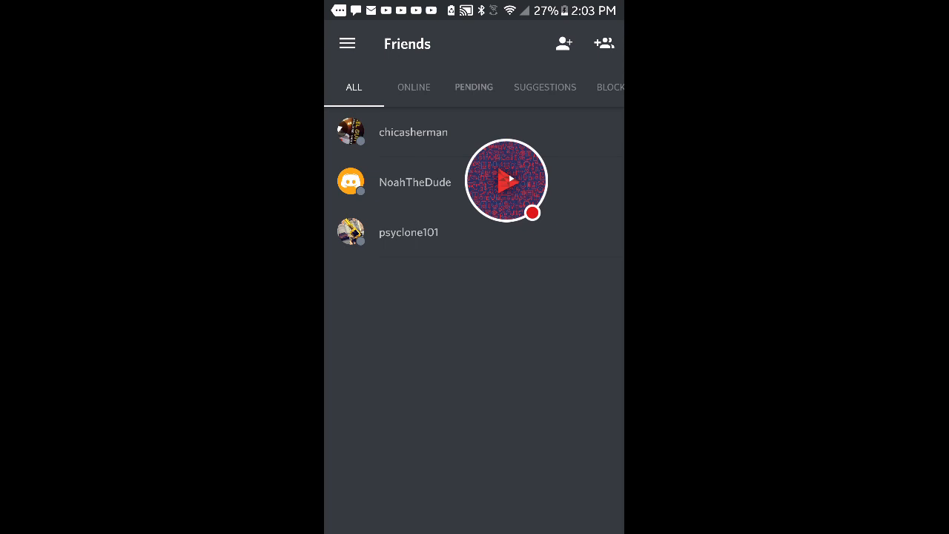
left_click_drag(507, 181, 575, 81)
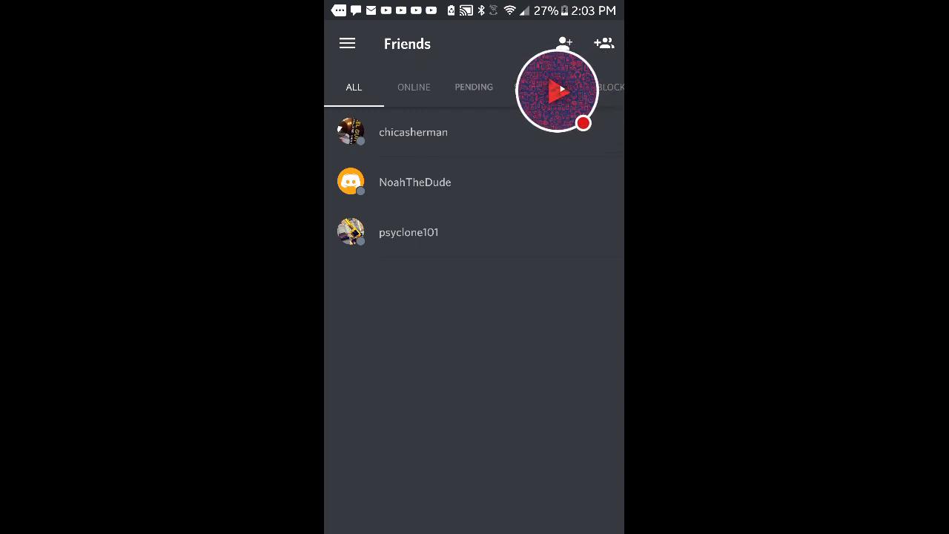
left_click(564, 43)
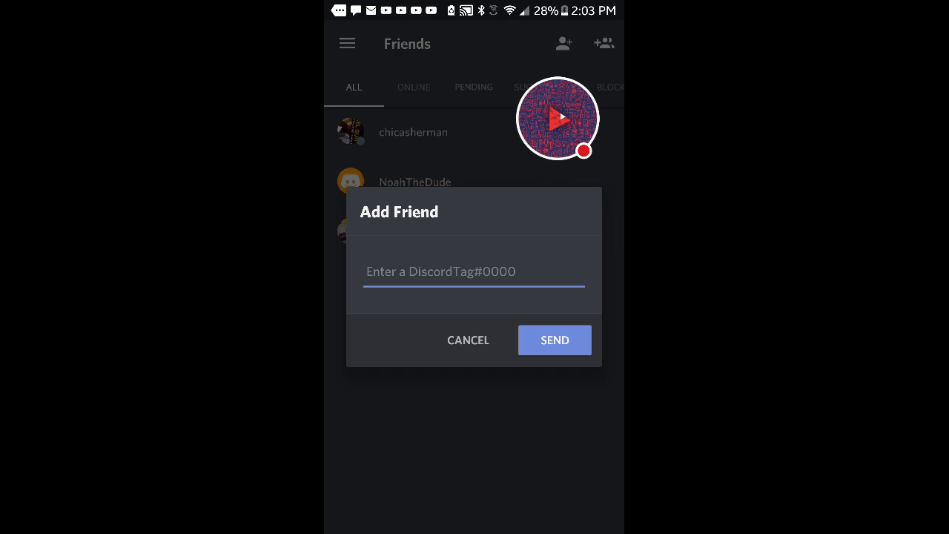
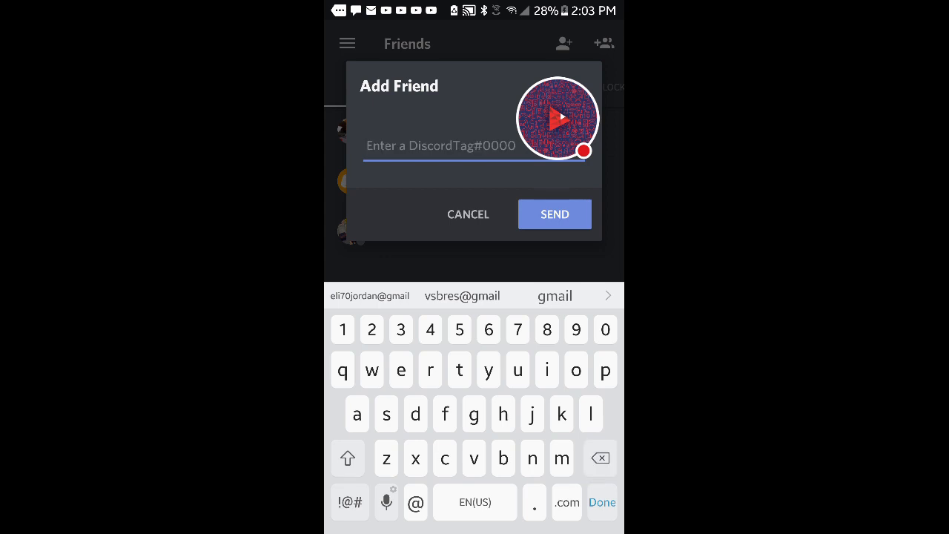
left_click(348, 459)
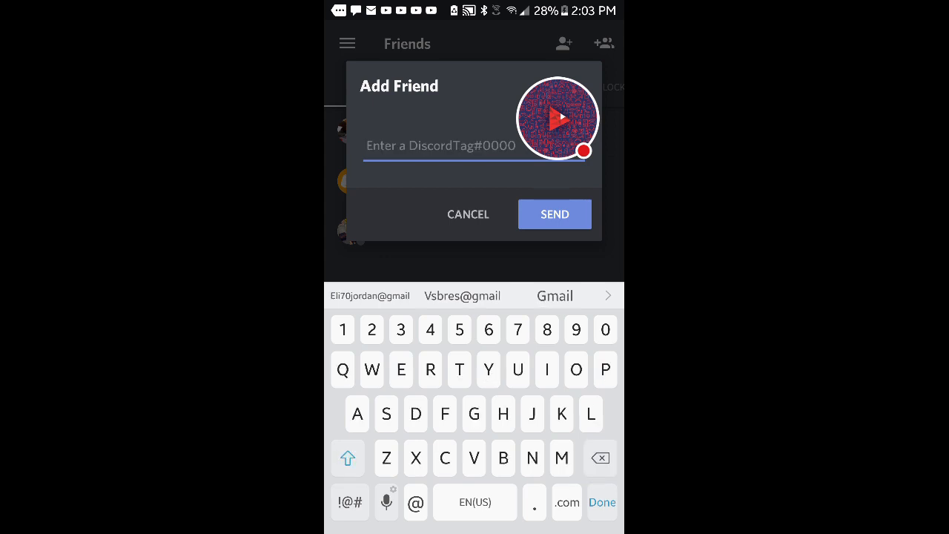
left_click(347, 458)
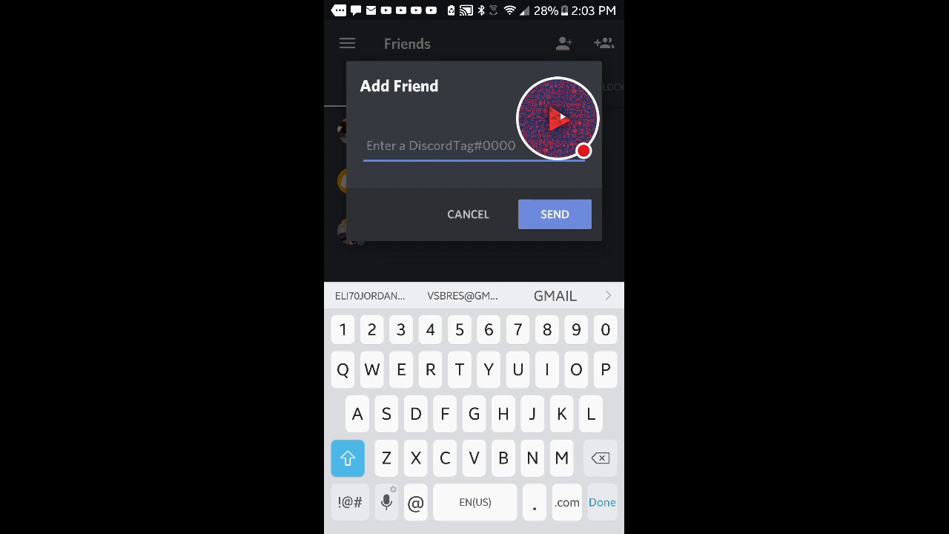
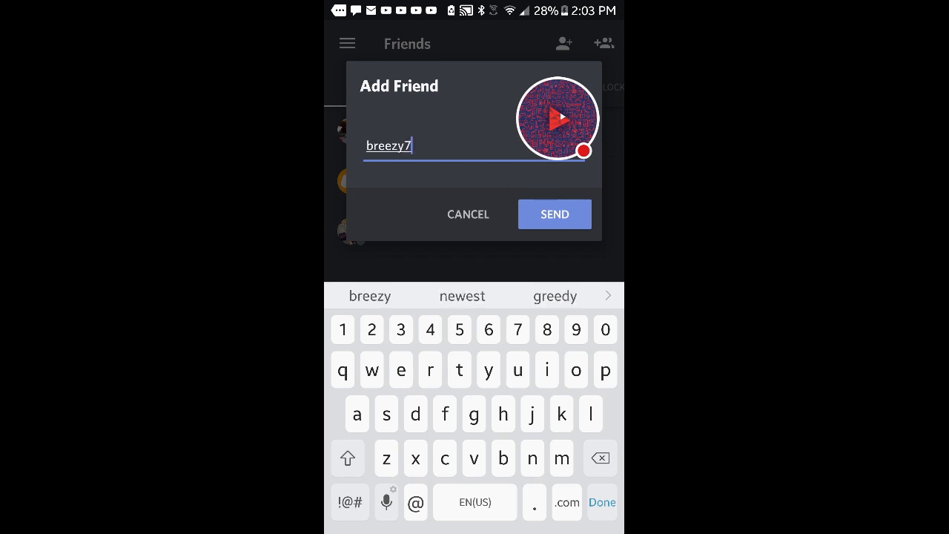
left_click(350, 503)
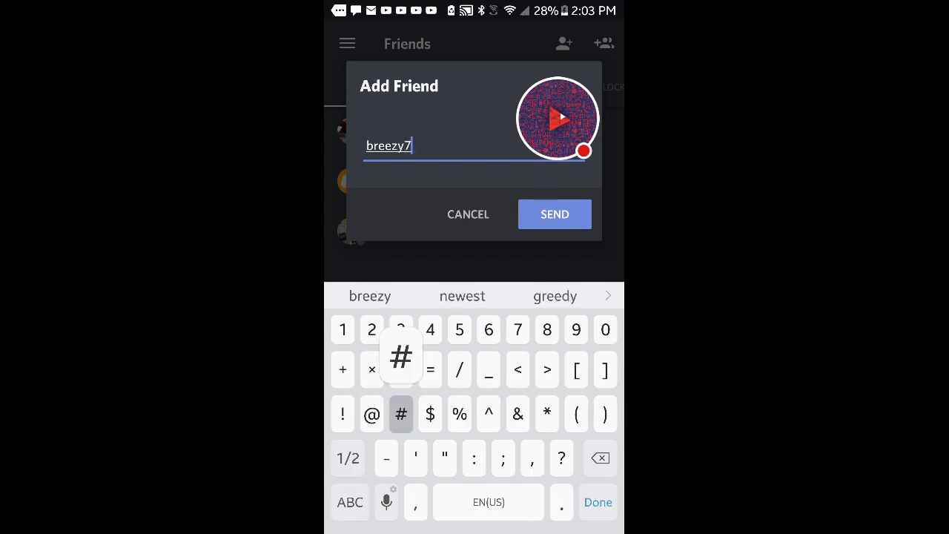
left_click(400, 414)
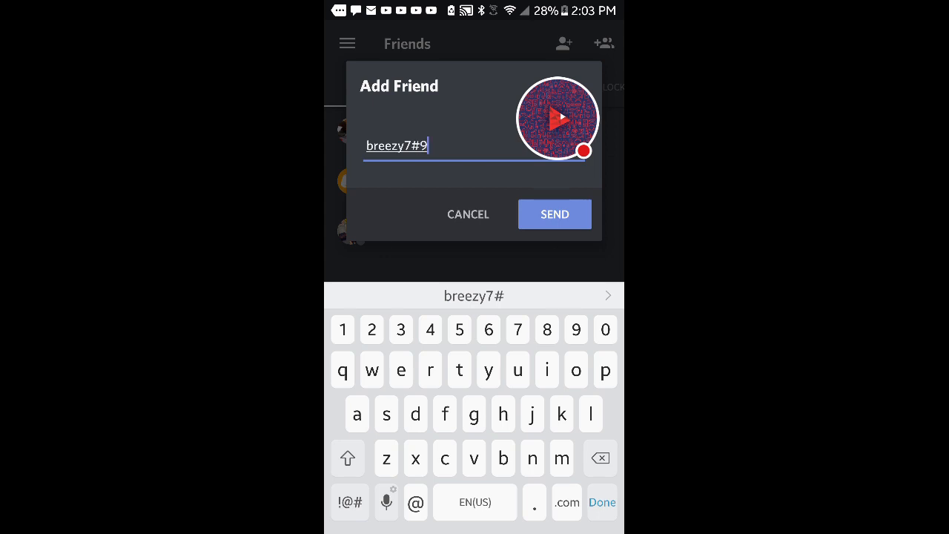
type("267")
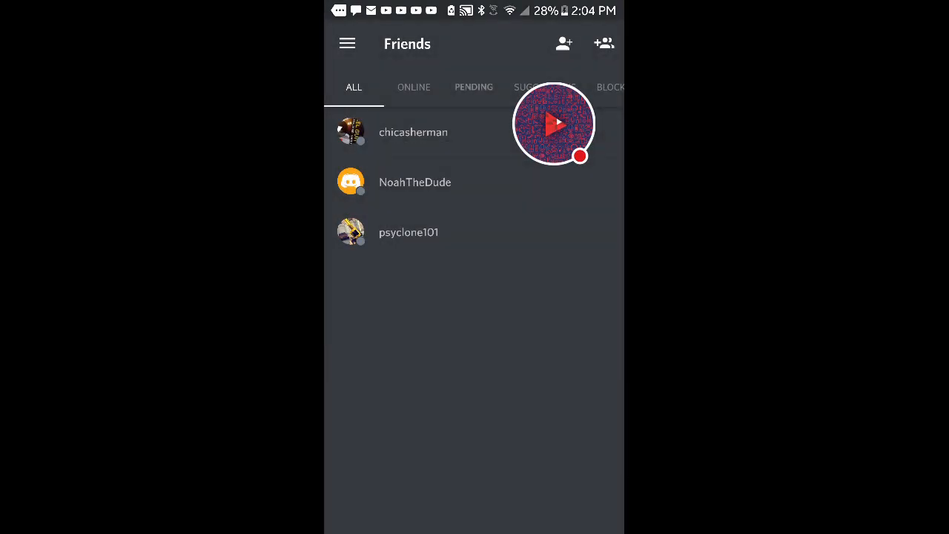
Step: Show the direct messages panel listing NoahTheDude and the 3-member group, returning once to Friends
left_click(348, 43)
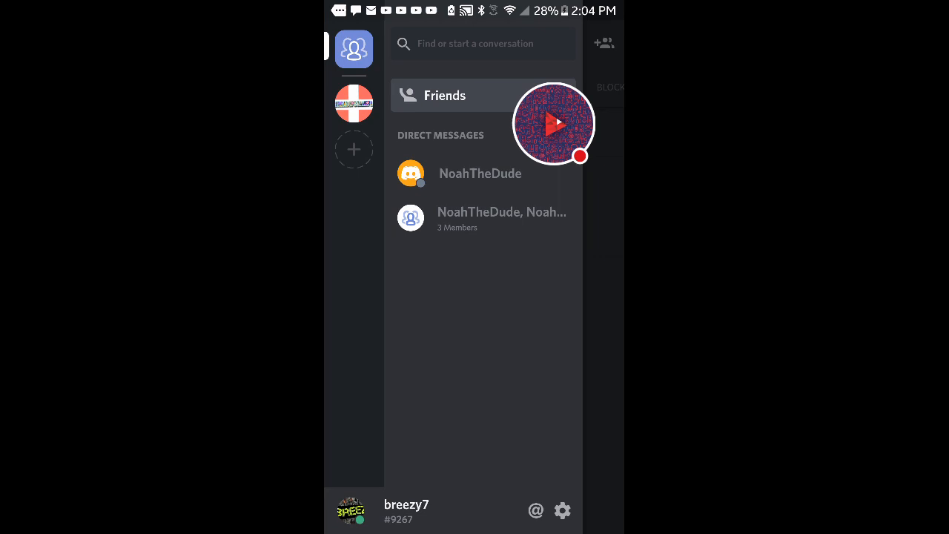
left_click(445, 95)
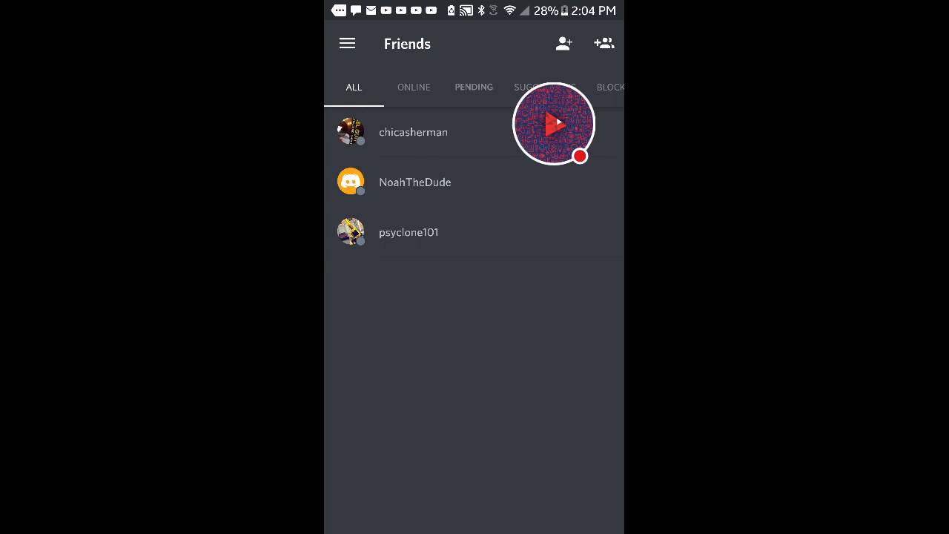
left_click(347, 43)
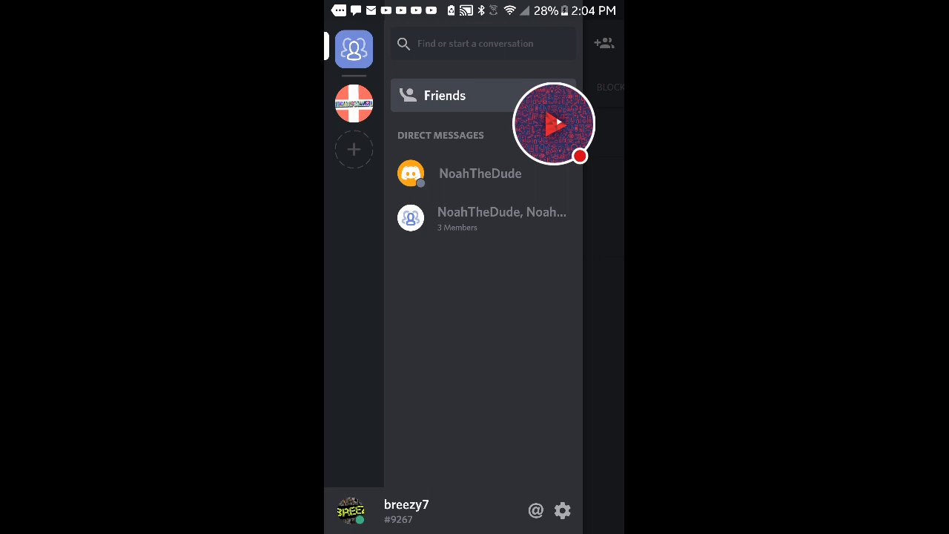
left_click_drag(551, 123, 451, 299)
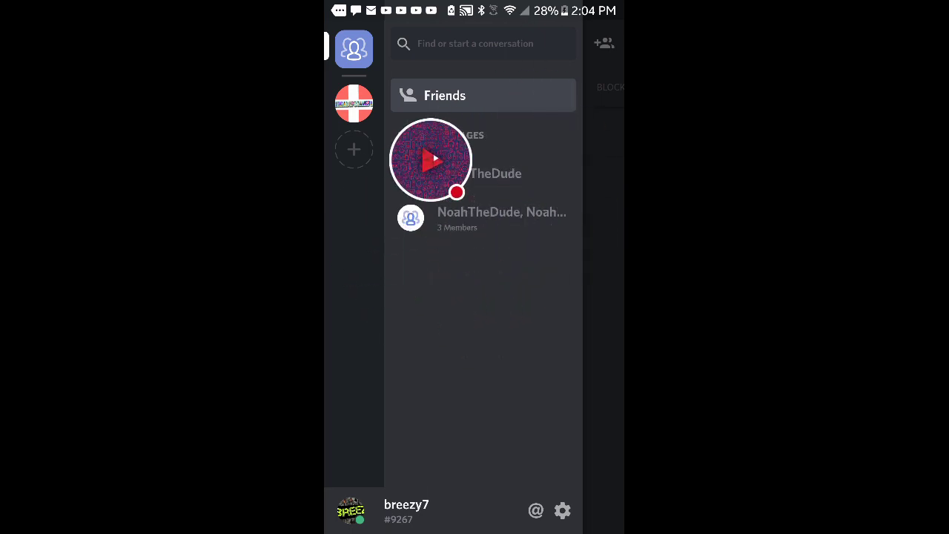
left_click(353, 104)
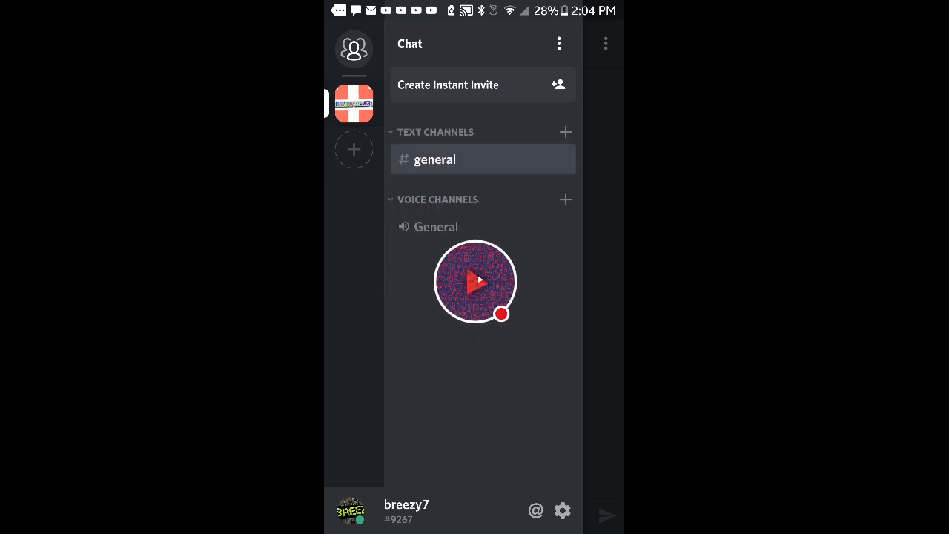
left_click(353, 47)
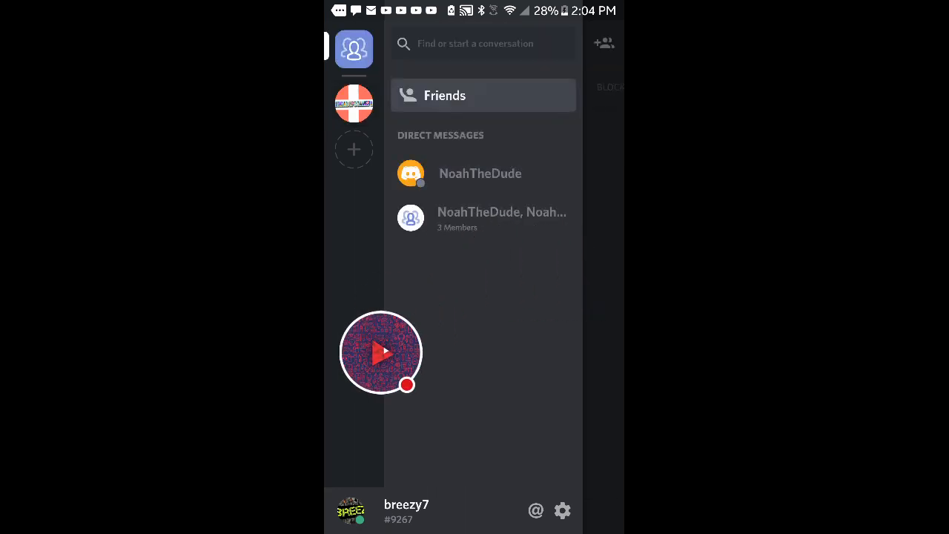